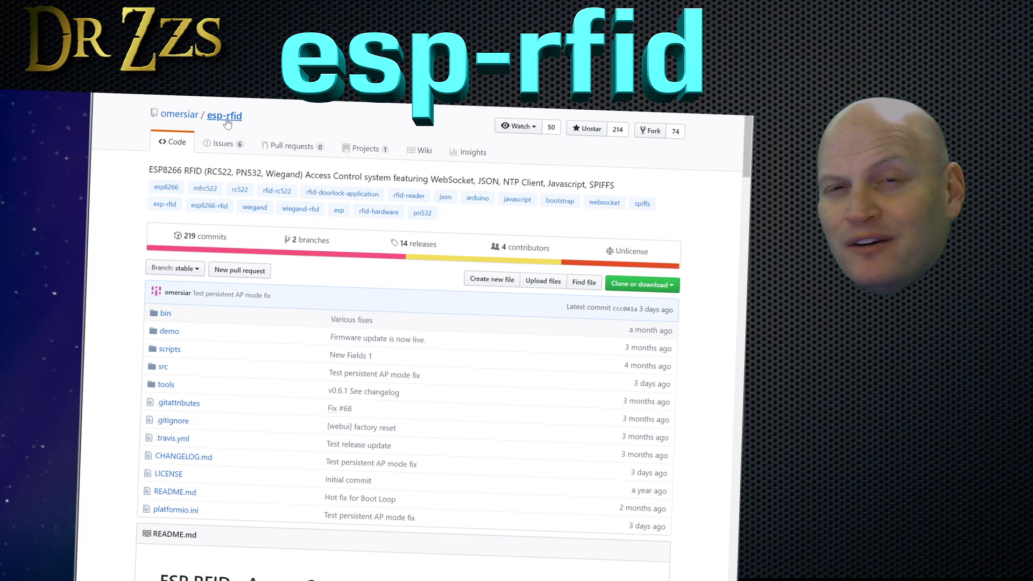
mouse_move(601, 330)
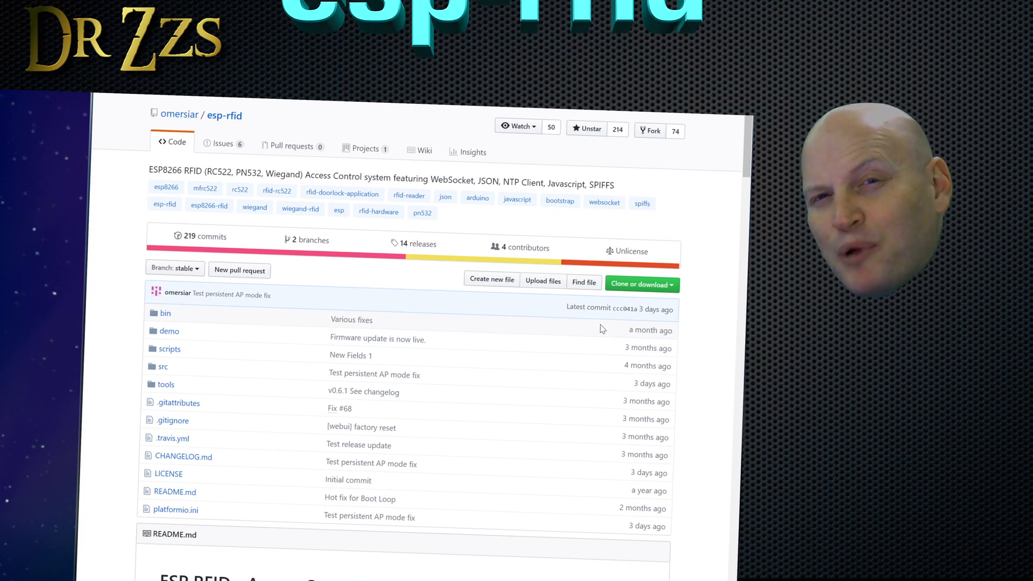
Choose Download ZIP from the esp-rfid repository's Clone or download menu.
click(641, 284)
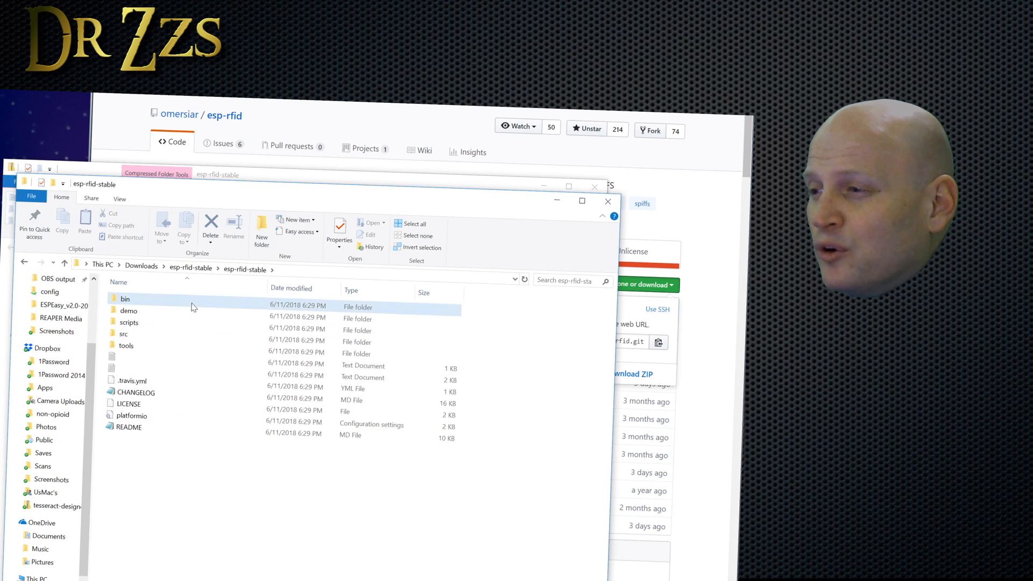
Open the bin folder inside Downloads > esp-rfid-stable > esp-rfid-stable.
double_click(125, 298)
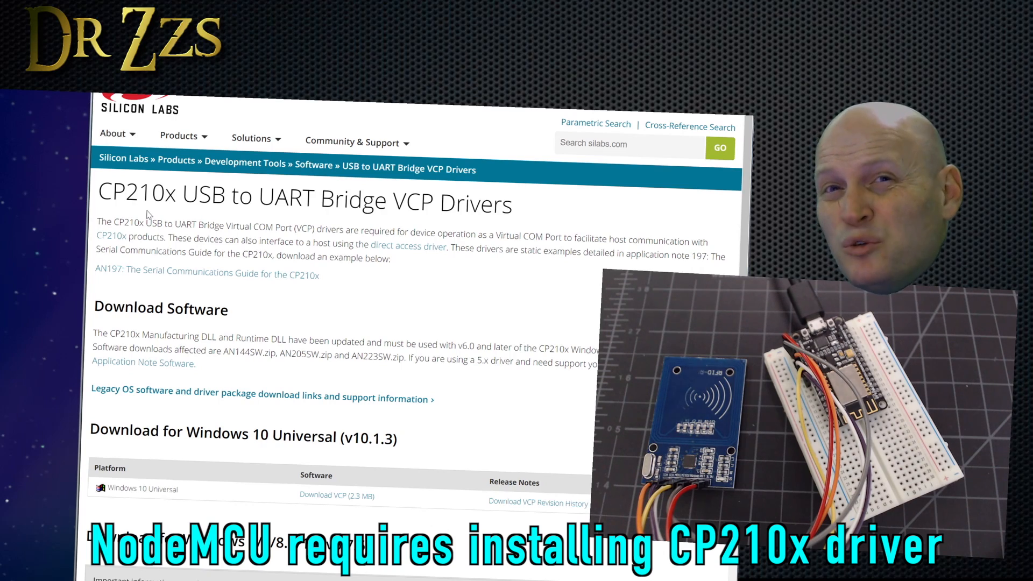
Scroll to the Windows VCP download and open the CP210x_Universal_Windows_Driver folder.
scroll(down, 3)
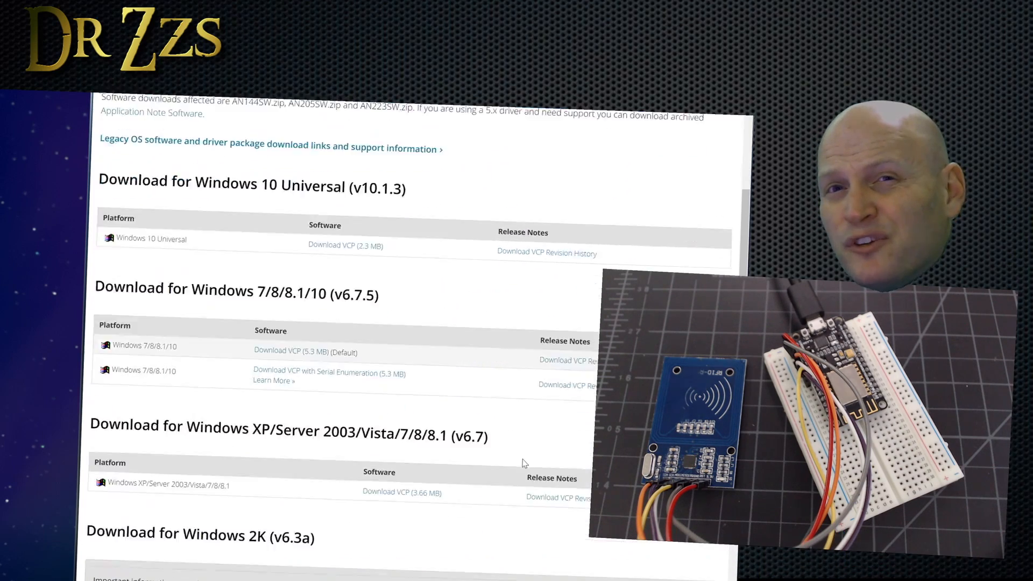
scroll(down, 3)
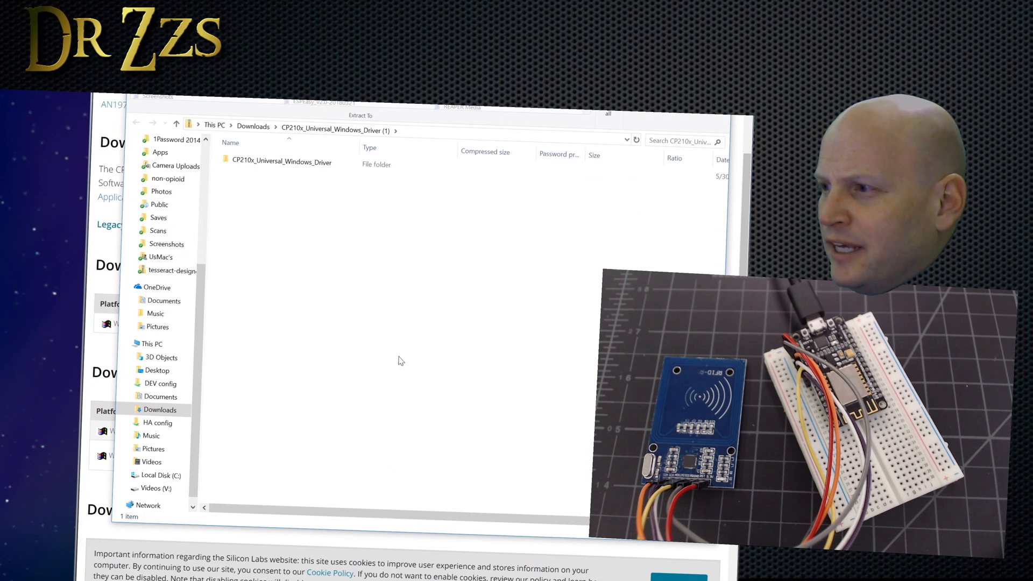
double_click(281, 161)
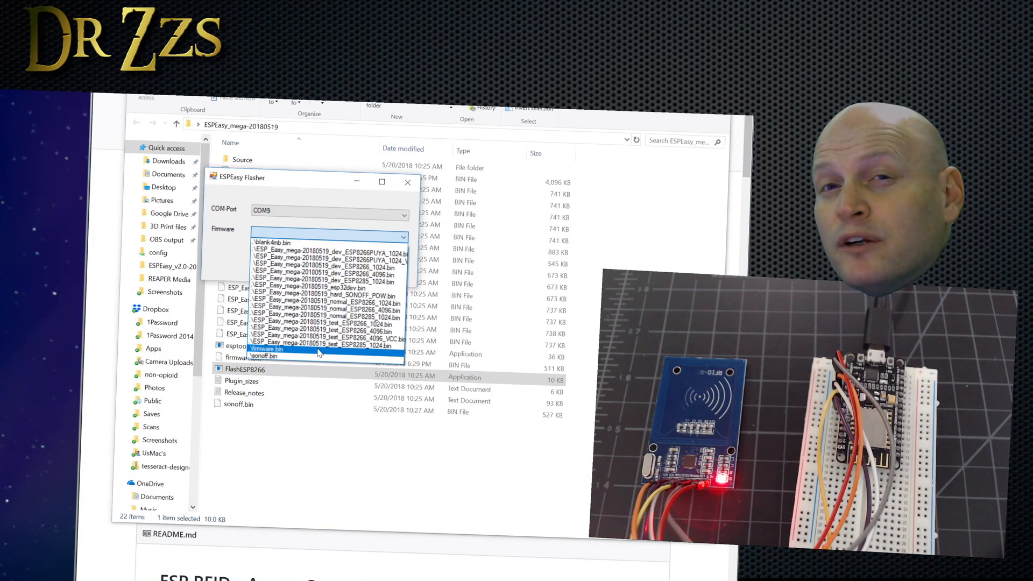
Select firmware.bin as the firmware on COM9 and start flashing the NodeMCU.
click(264, 349)
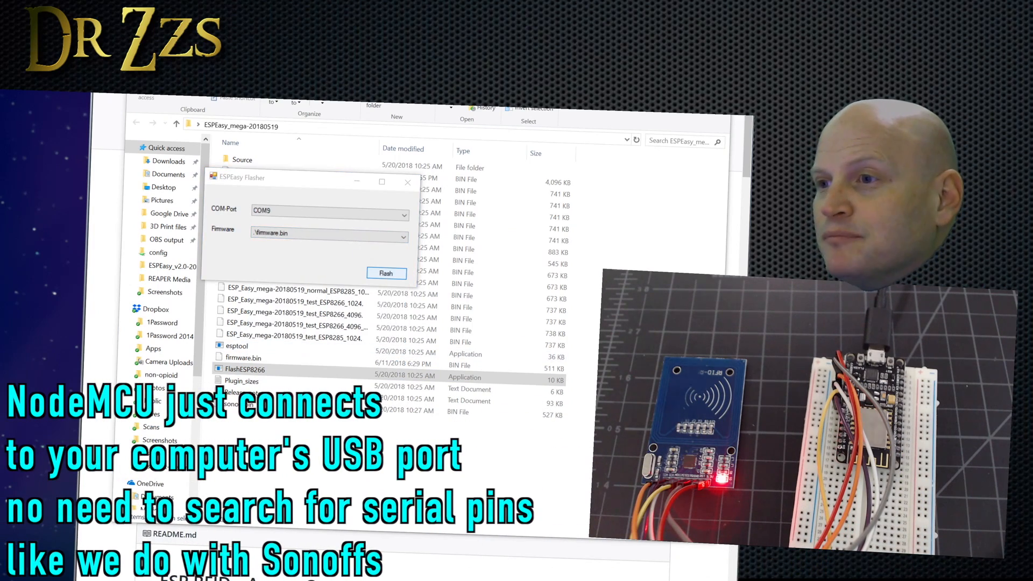
click(408, 182)
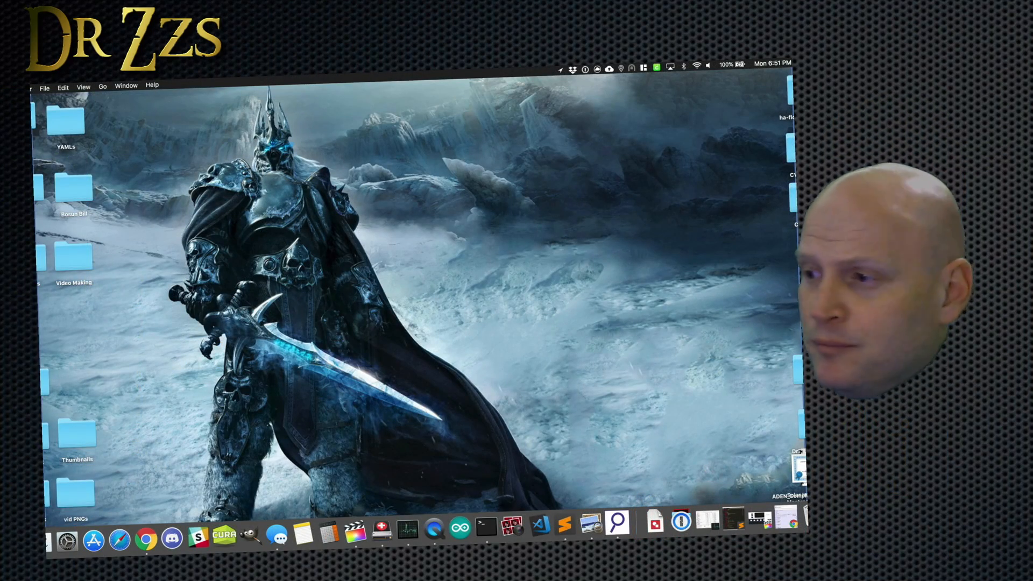
click(698, 64)
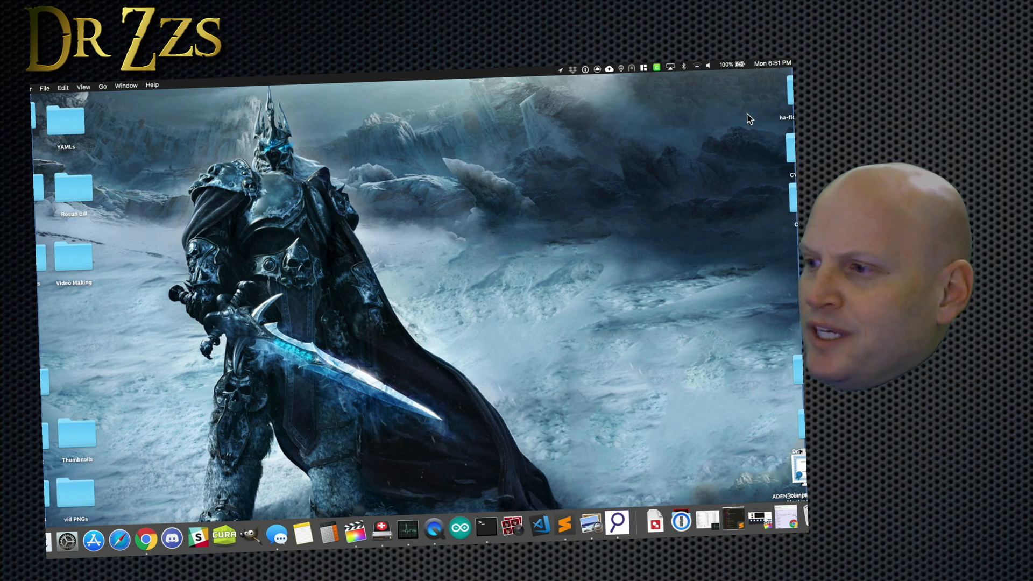
mouse_move(146, 524)
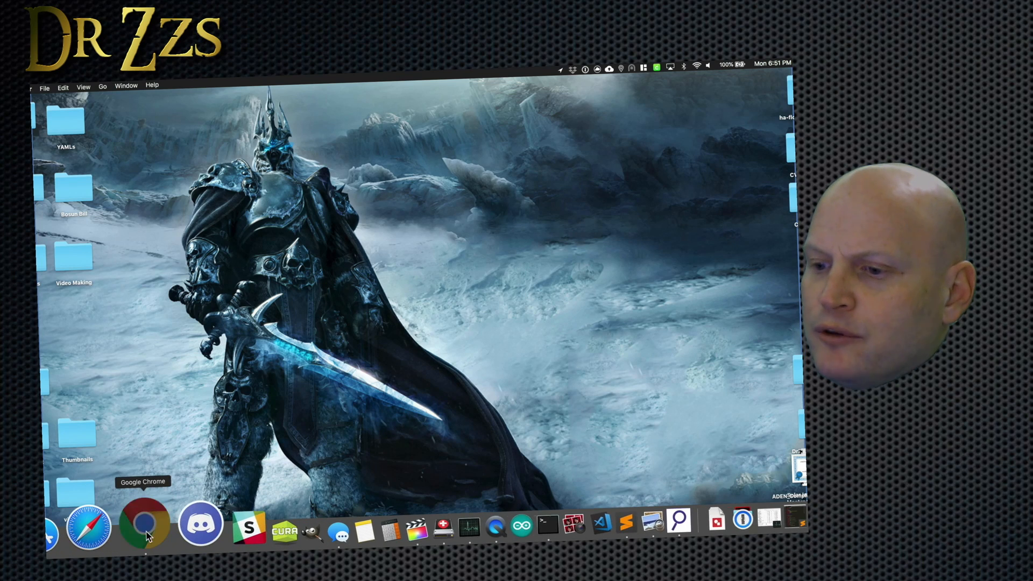
Load esp-rfid.local in Chrome, enter the device password, and open Wireless Network settings.
click(146, 524)
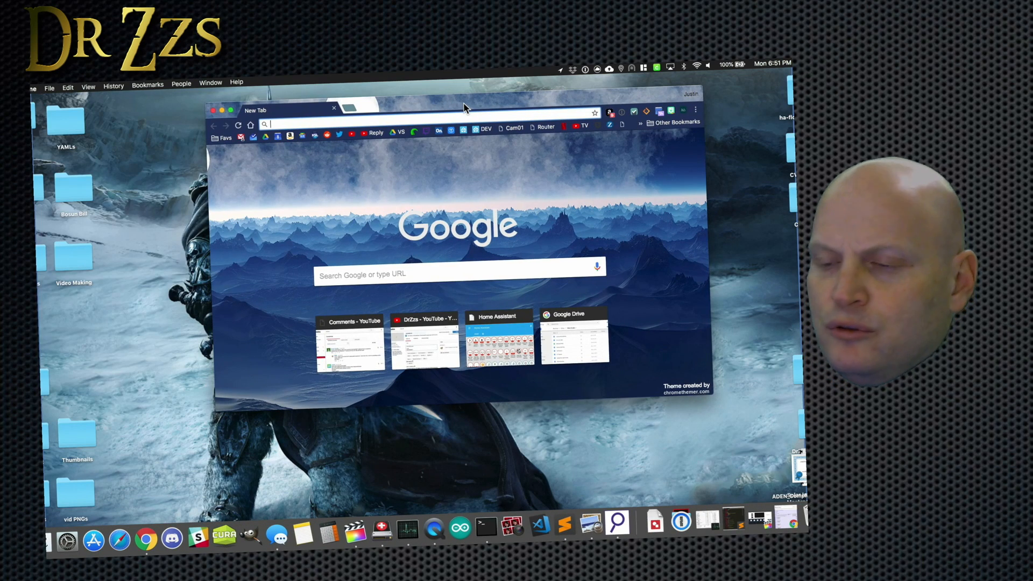
text(192.168.1.64:8123)
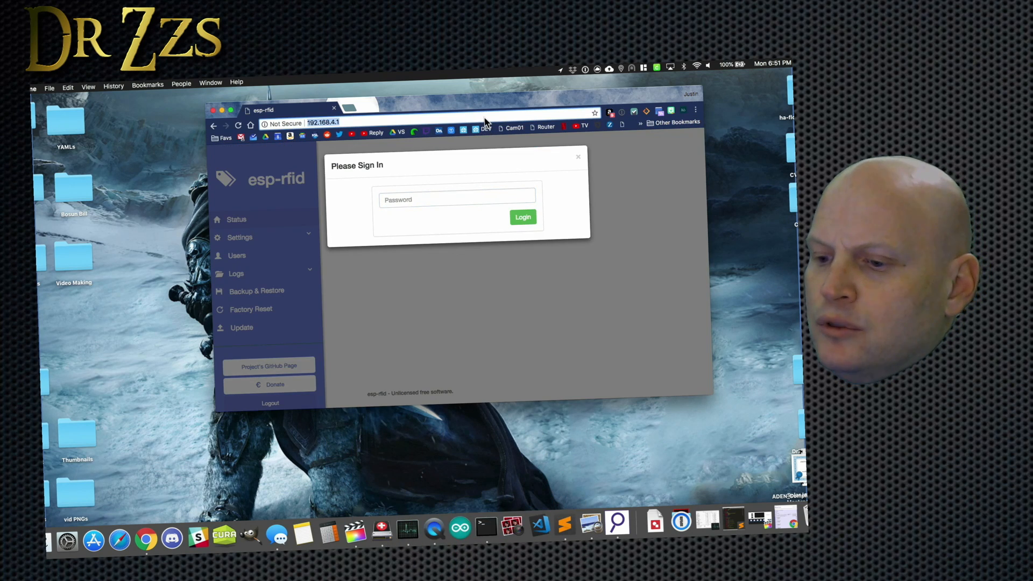
text(esp-rfid.local/)
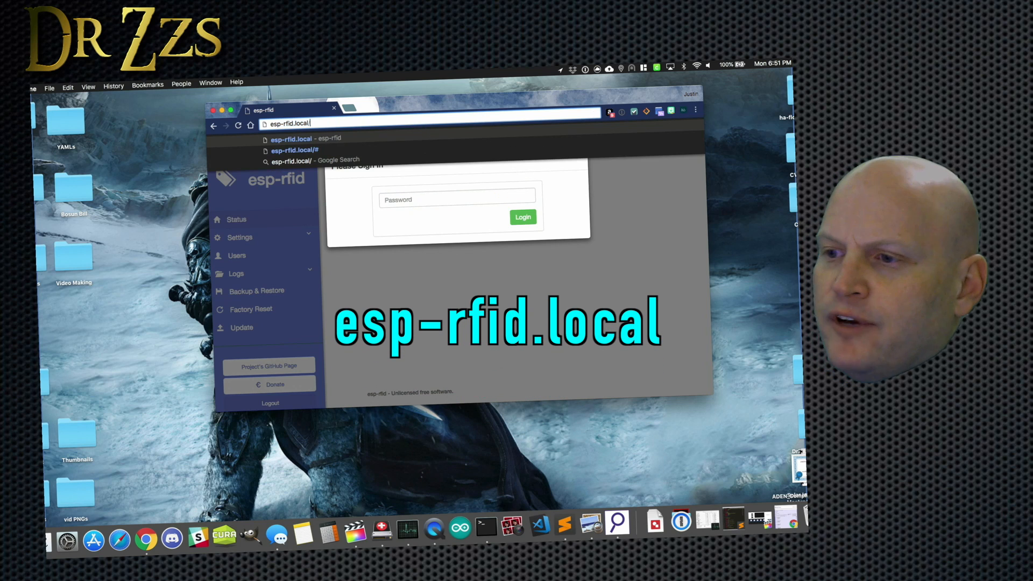
key(Enter)
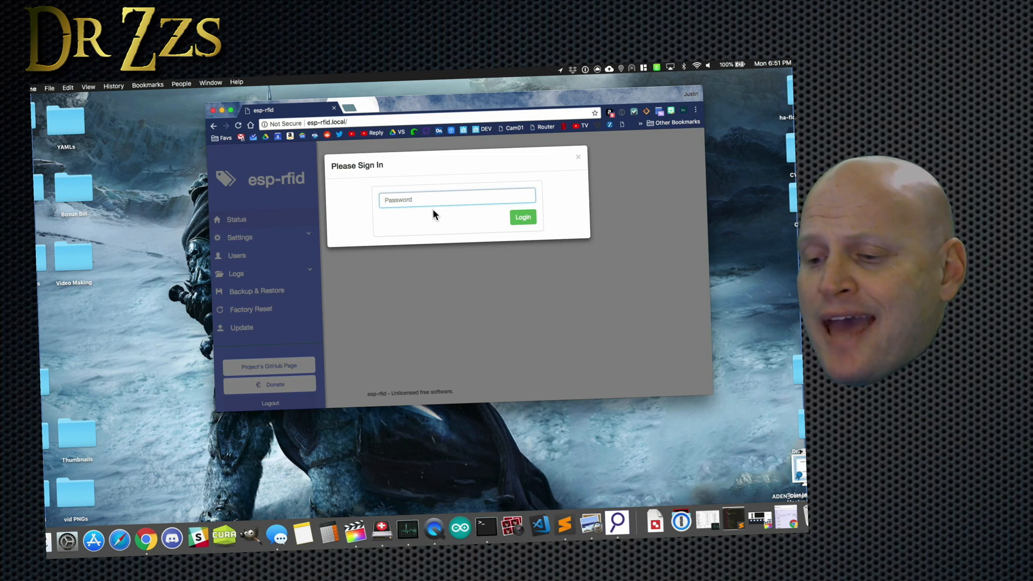
click(523, 217)
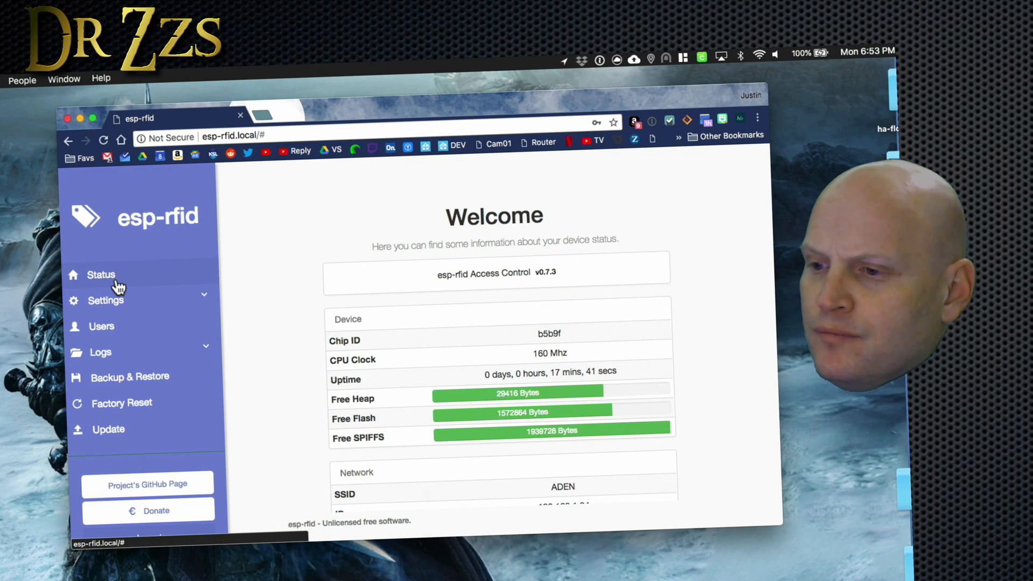
click(106, 300)
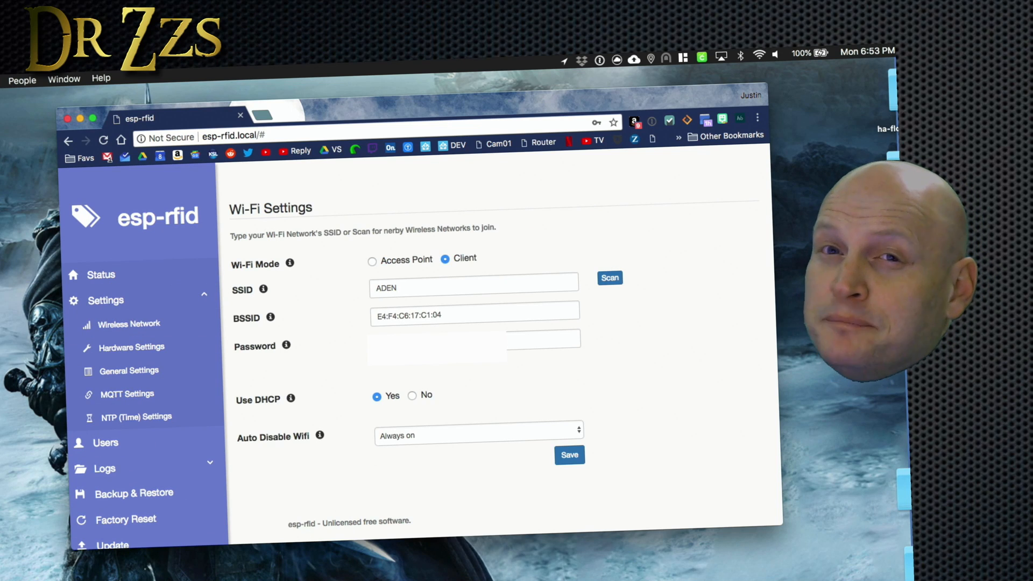
Set the Hardware Settings reader type to MFRC522 and save the hardware configuration.
click(130, 347)
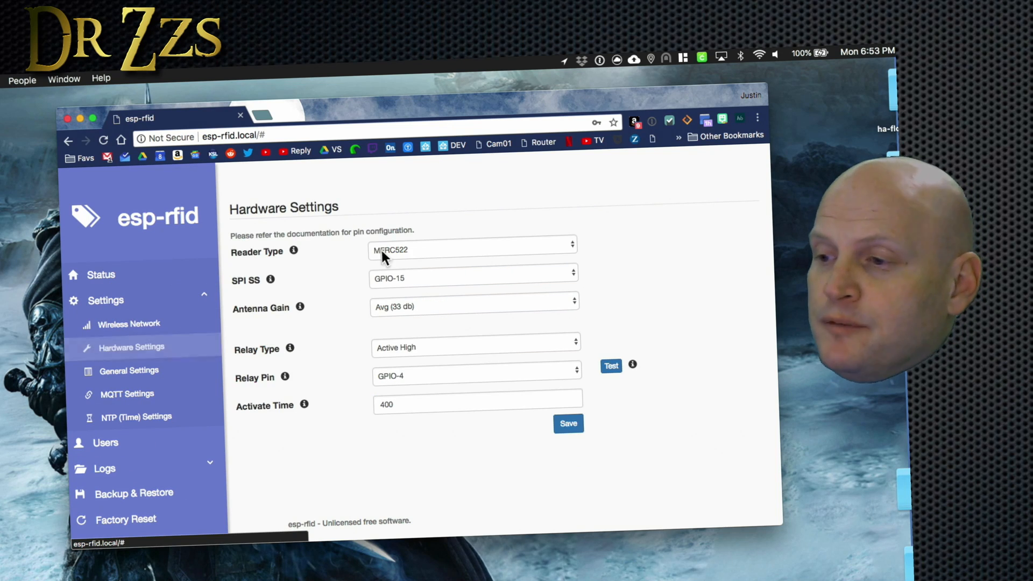
click(471, 245)
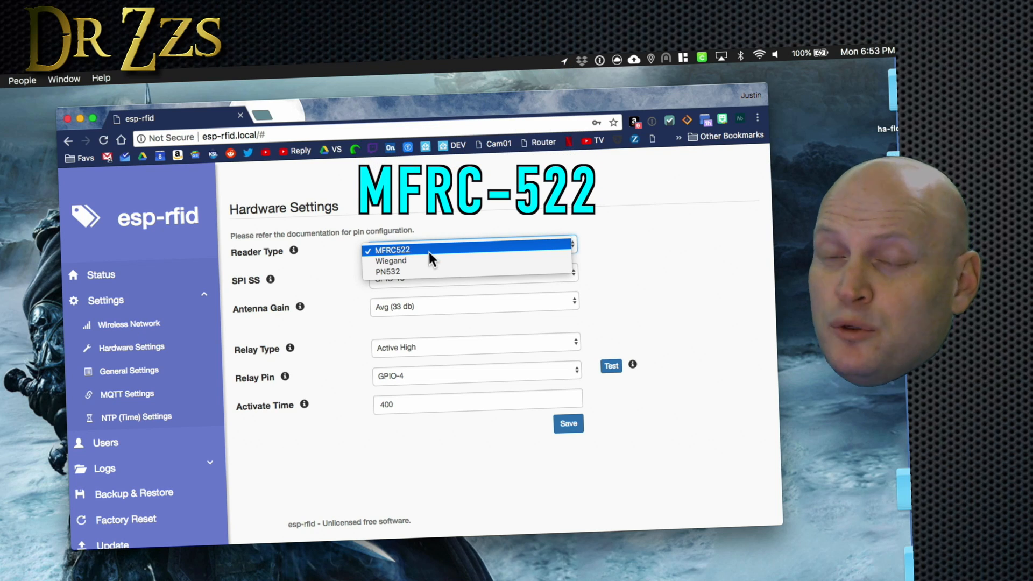
click(394, 250)
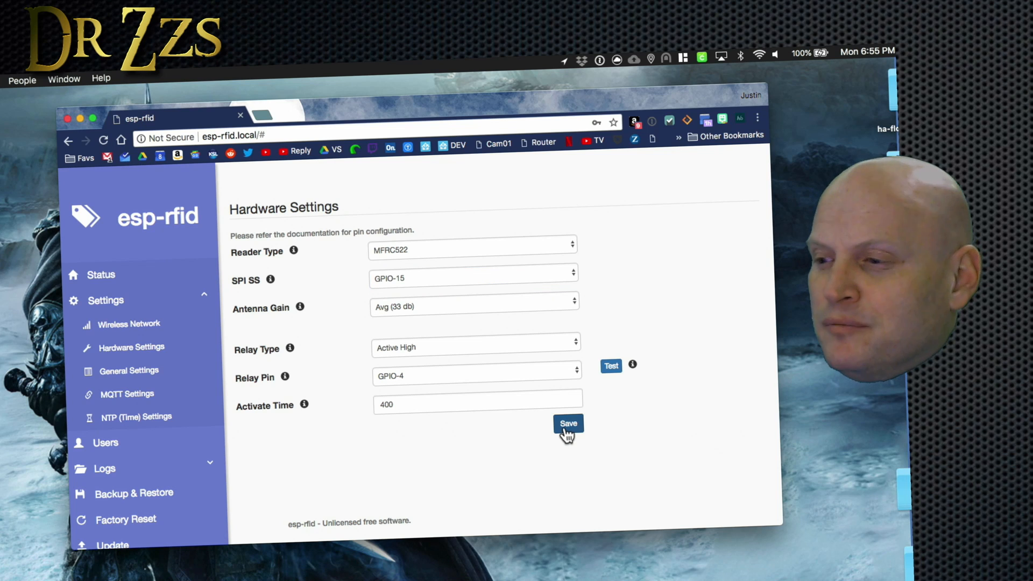
click(567, 424)
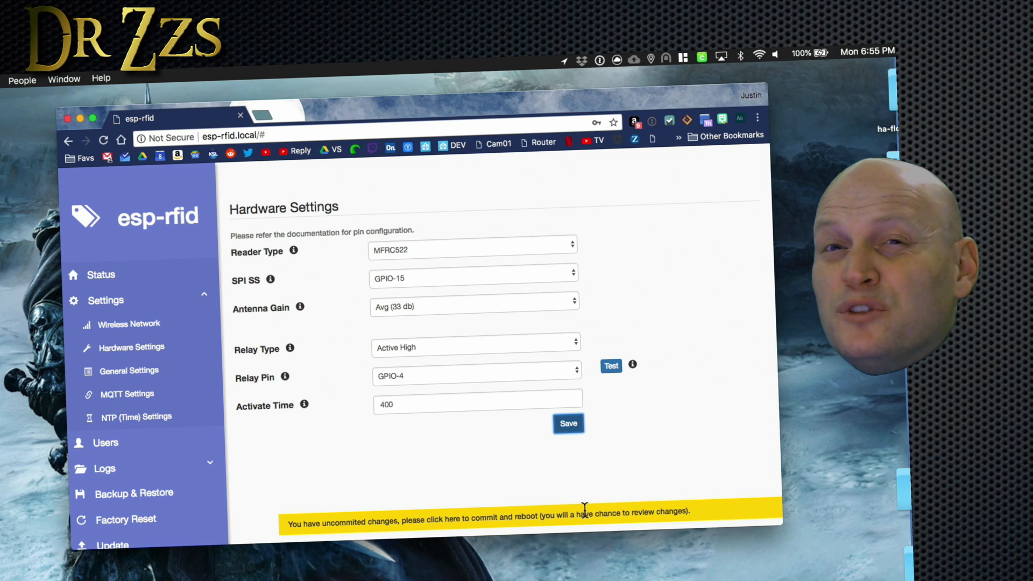
mouse_move(374, 455)
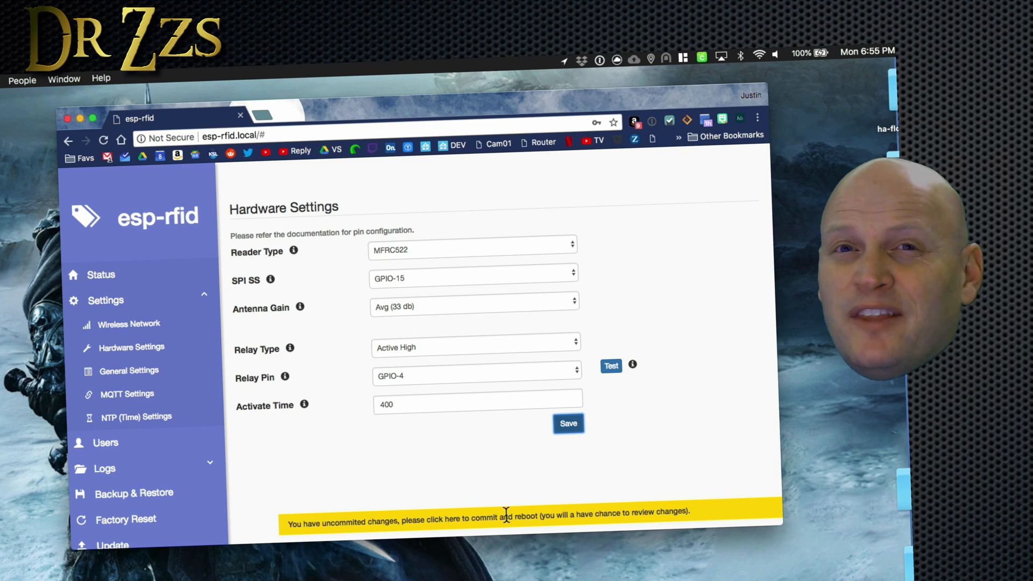
mouse_move(403, 485)
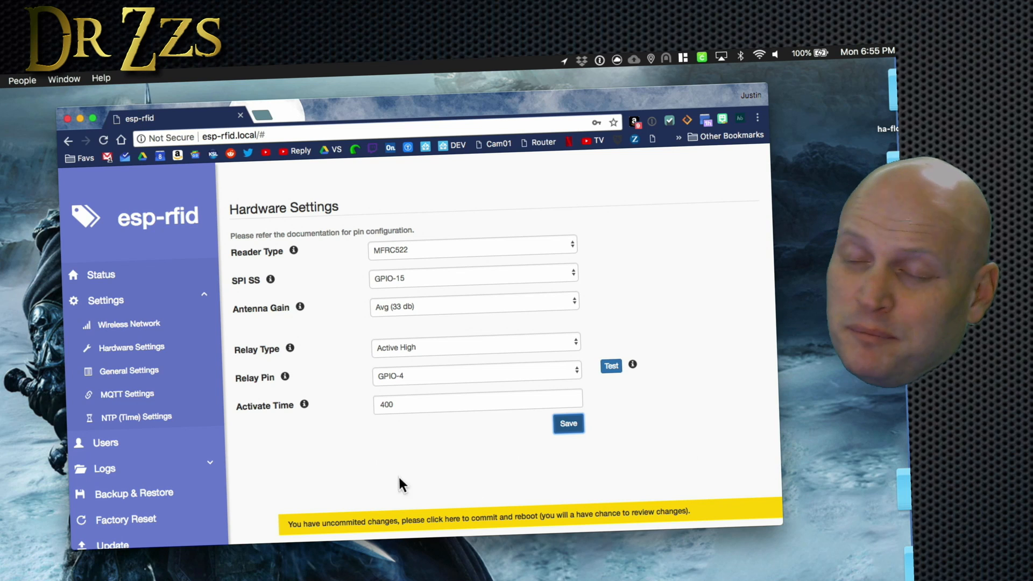
Set General Settings Auto Restart to every 30 days and save.
click(129, 370)
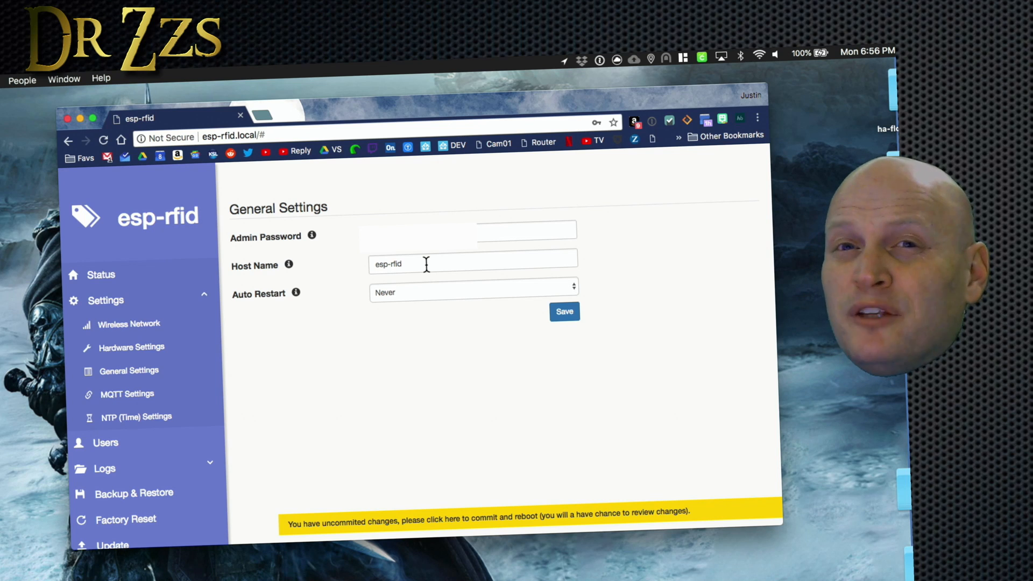
click(472, 293)
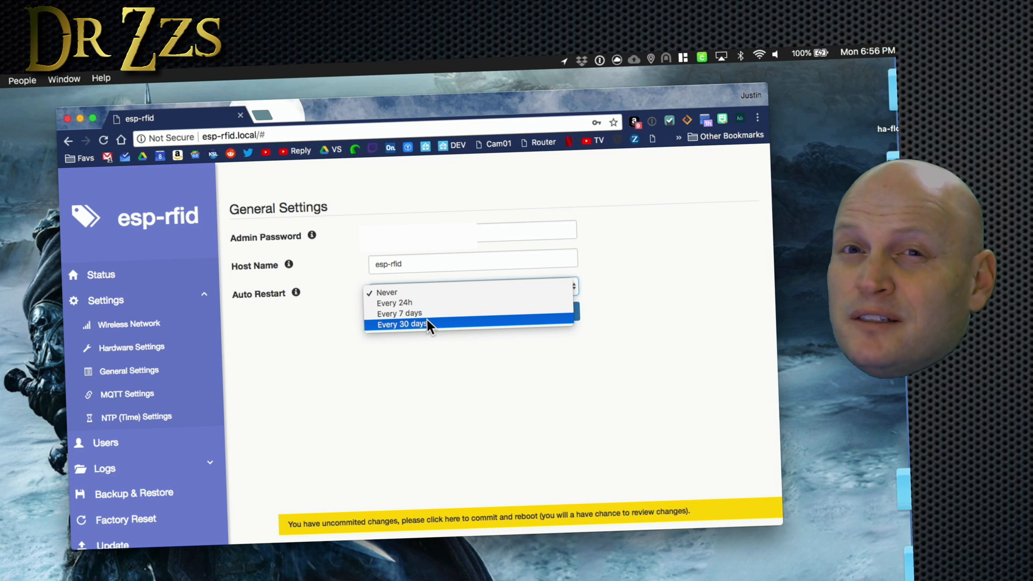
click(400, 324)
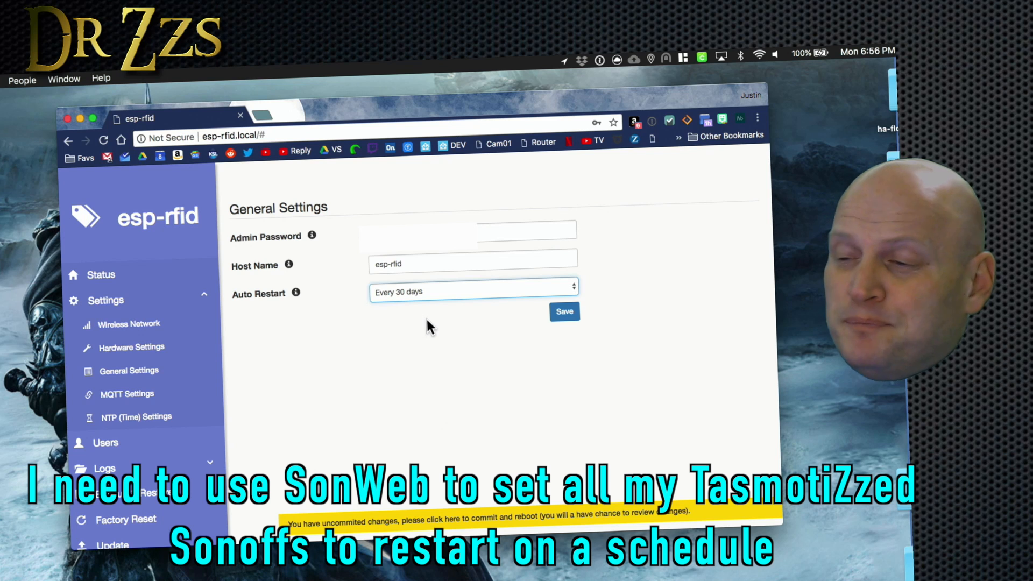
click(126, 393)
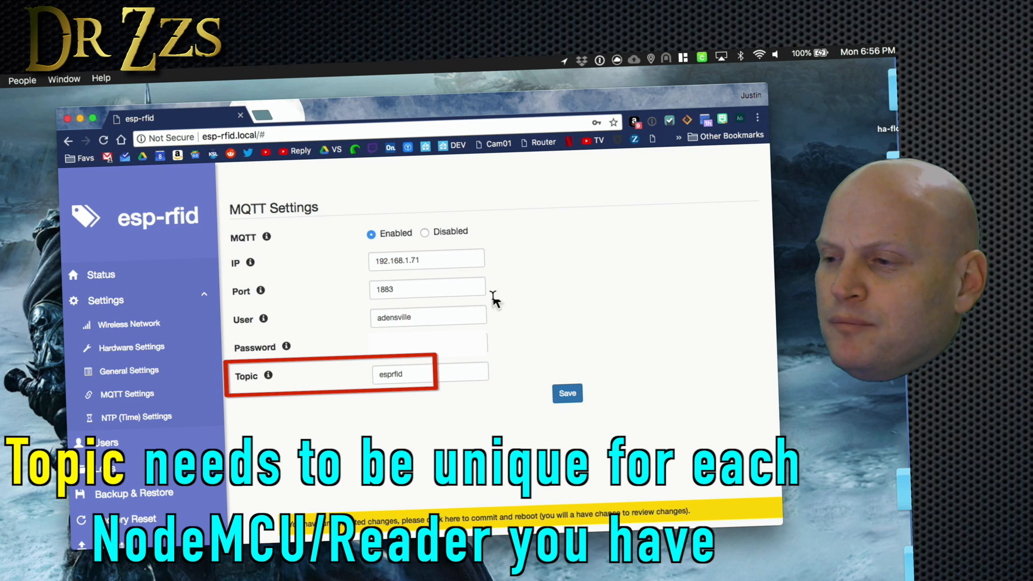
From NTP Settings, commit pending changes with Save & Reboot, then reconnect to the ESP.
click(136, 417)
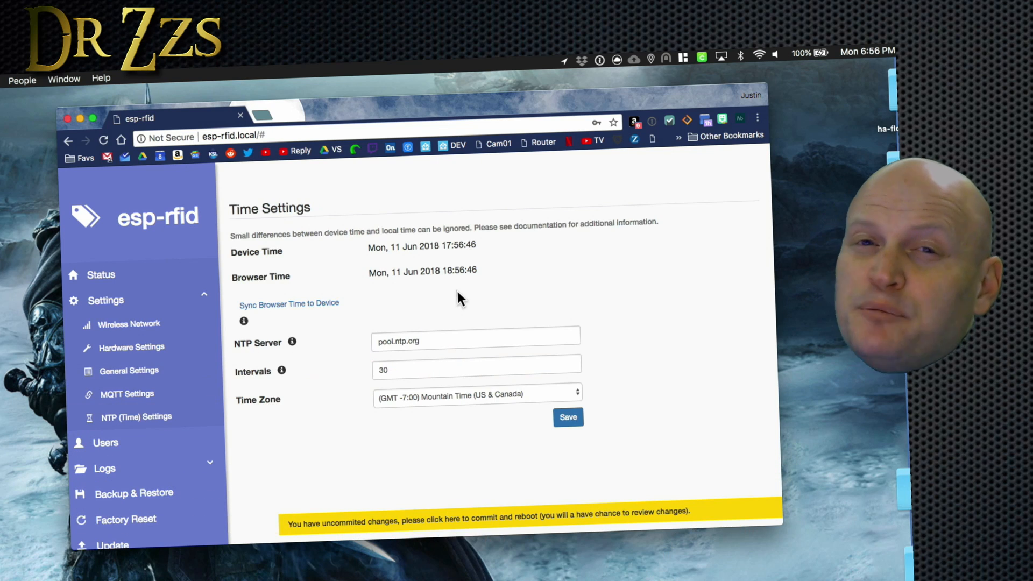
mouse_move(462, 475)
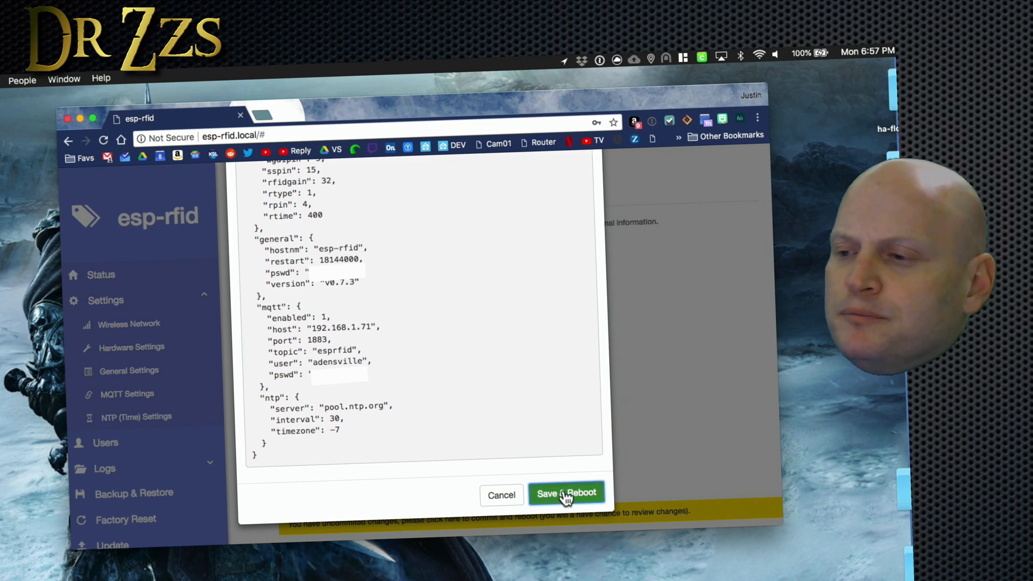
click(566, 494)
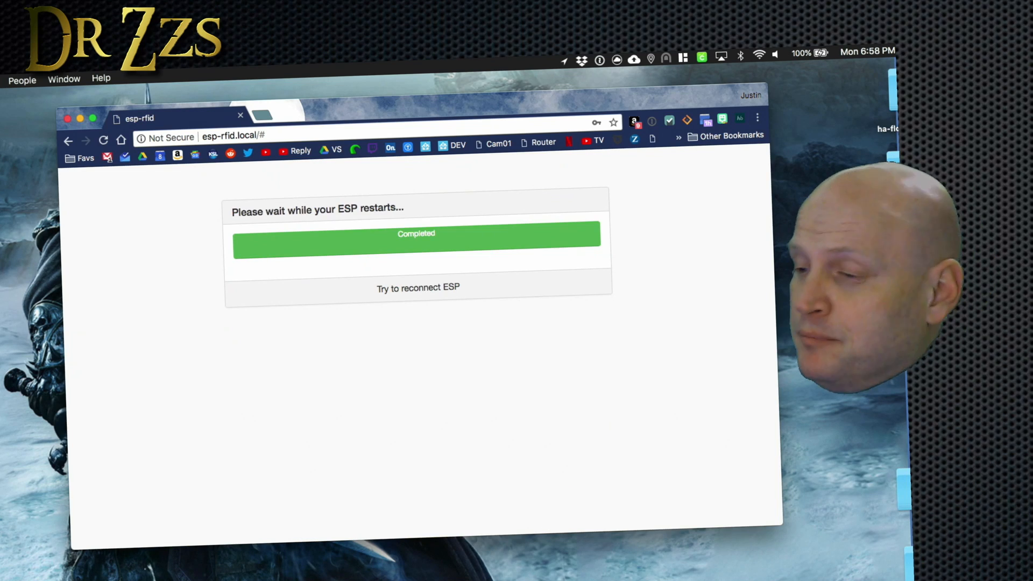
click(417, 288)
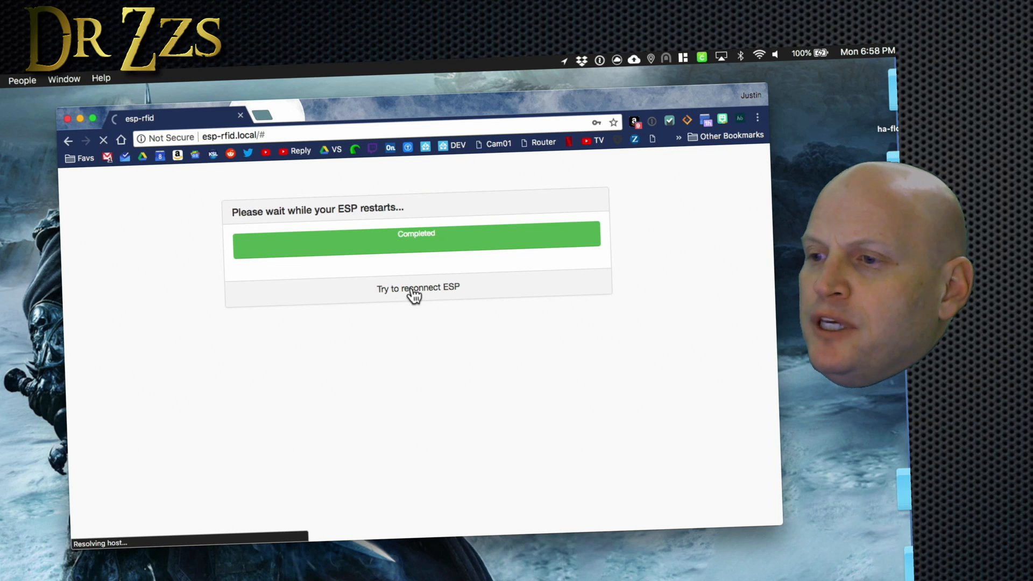
click(418, 288)
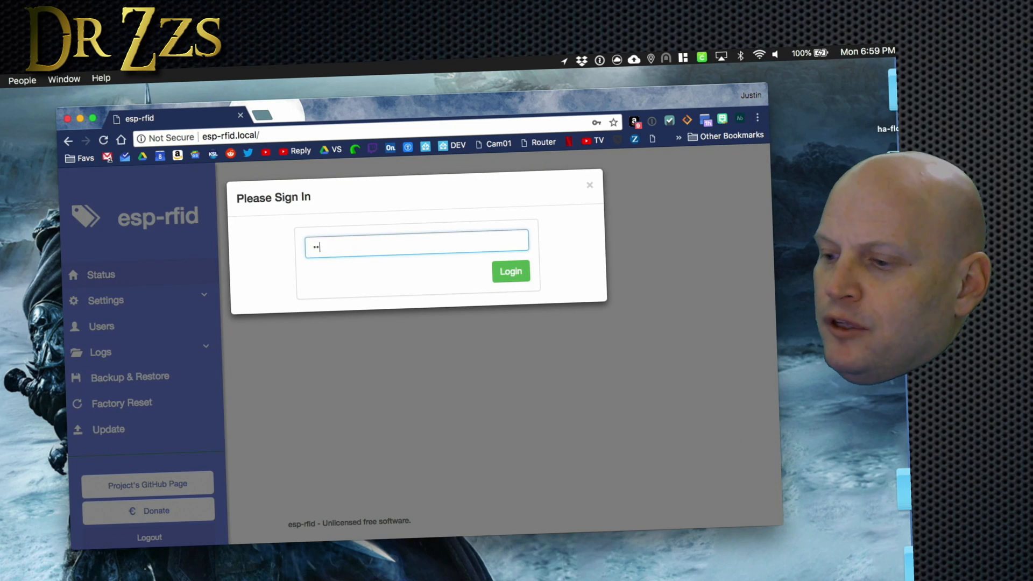
click(510, 271)
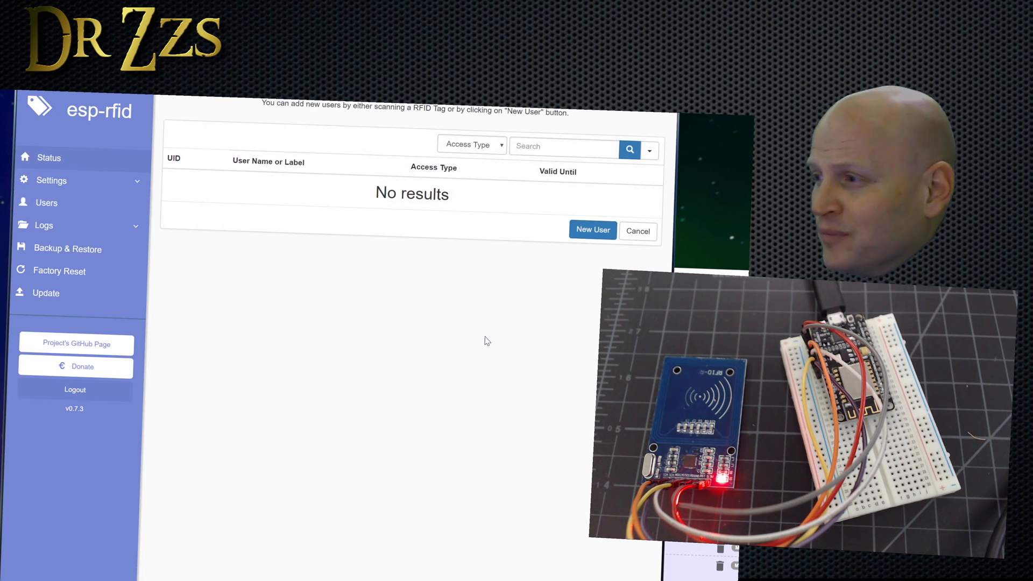
Create a new user for tag ba882ad9, replace the placeholder name, grant Admin access, and save.
click(50, 180)
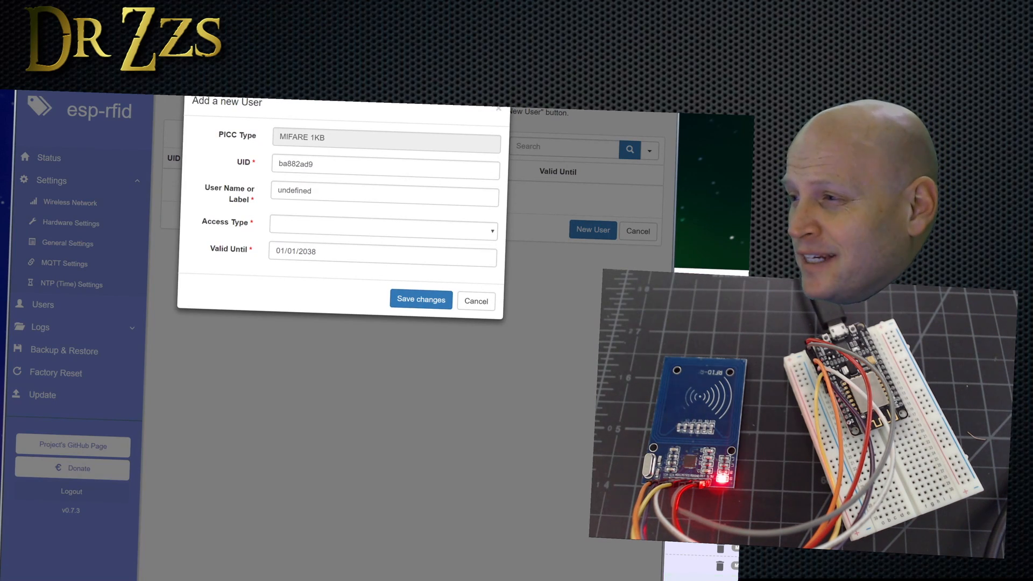
triple_click(384, 190)
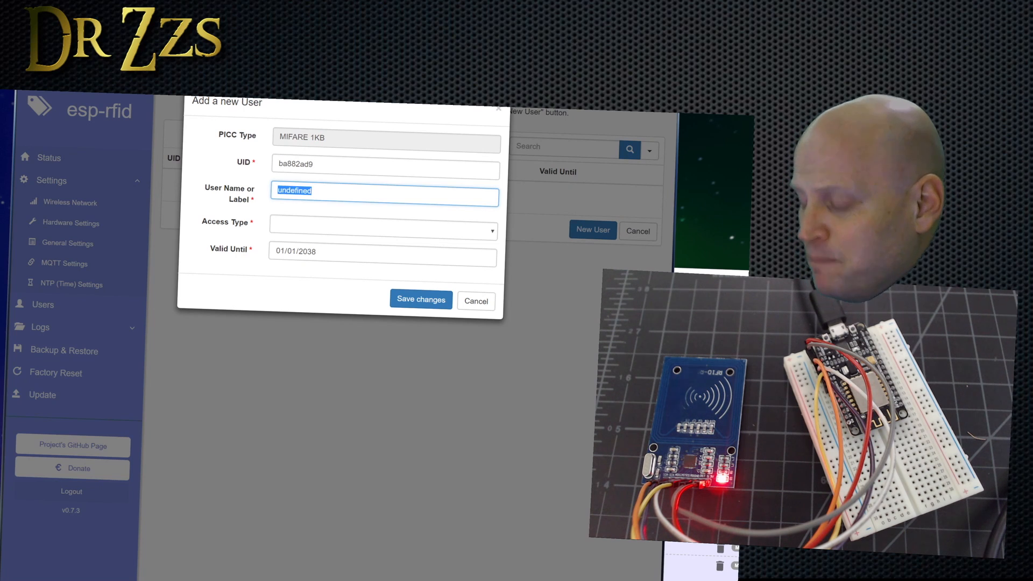
click(382, 230)
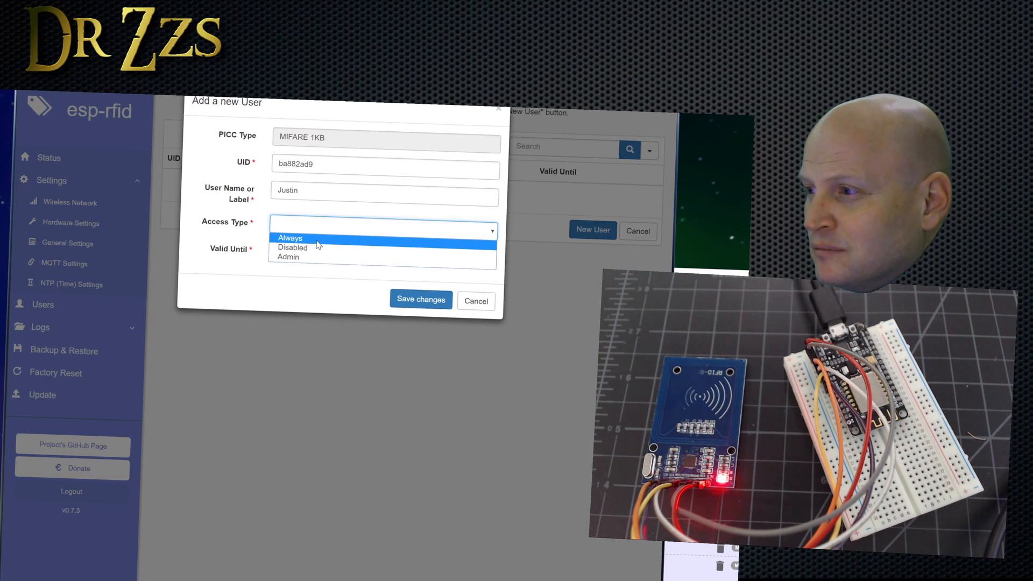
click(287, 256)
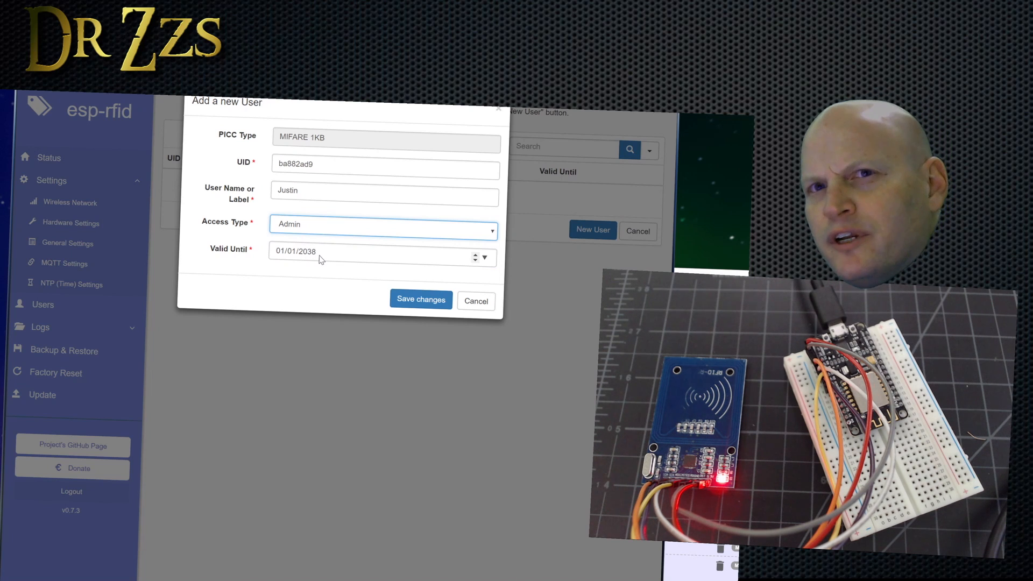
click(420, 299)
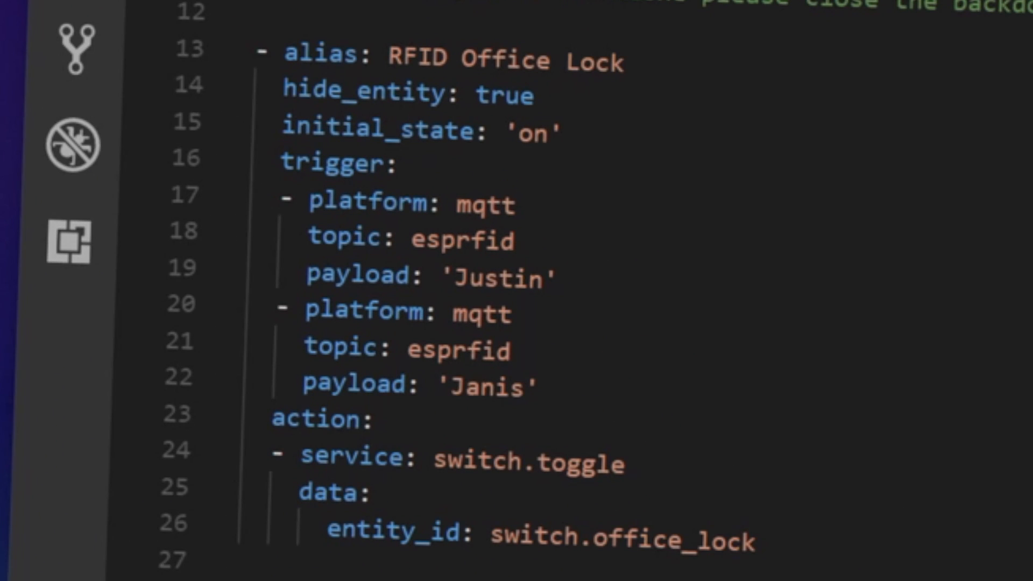
Edit the RFID Office Lock automation in automations.yaml, then switch Office Lock on.
double_click(461, 238)
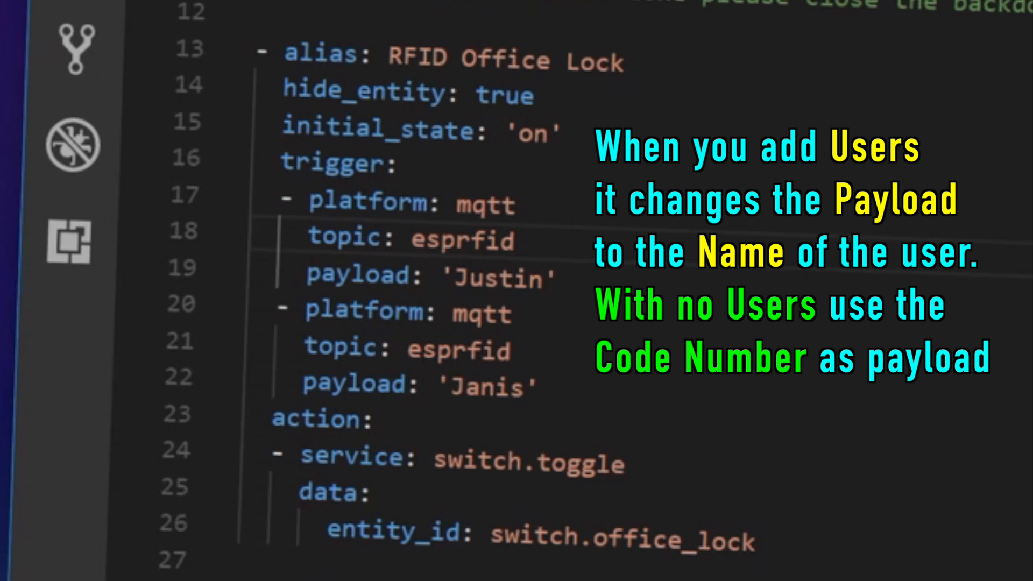
scroll(down, 3)
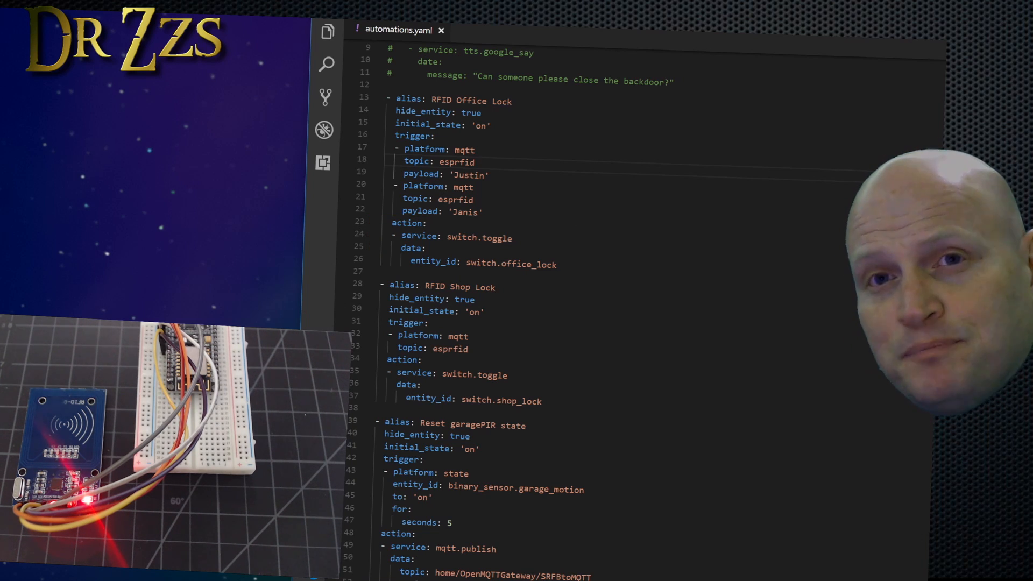
text(2)
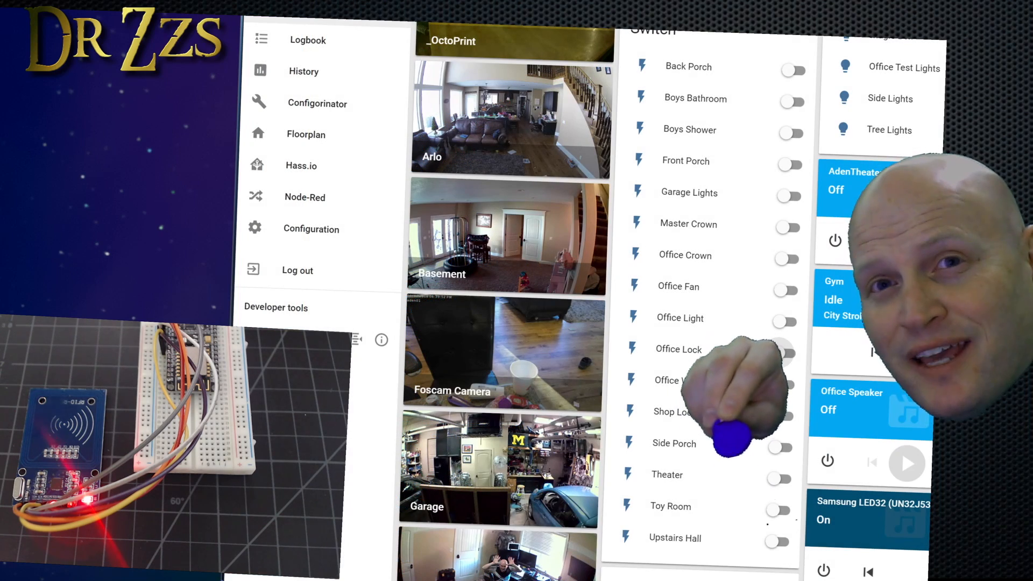
click(788, 354)
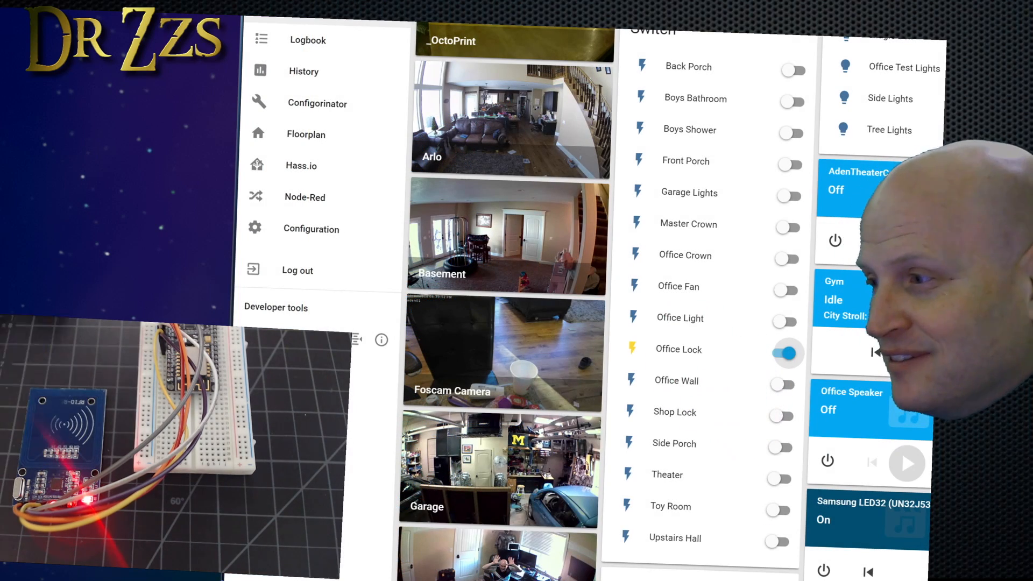